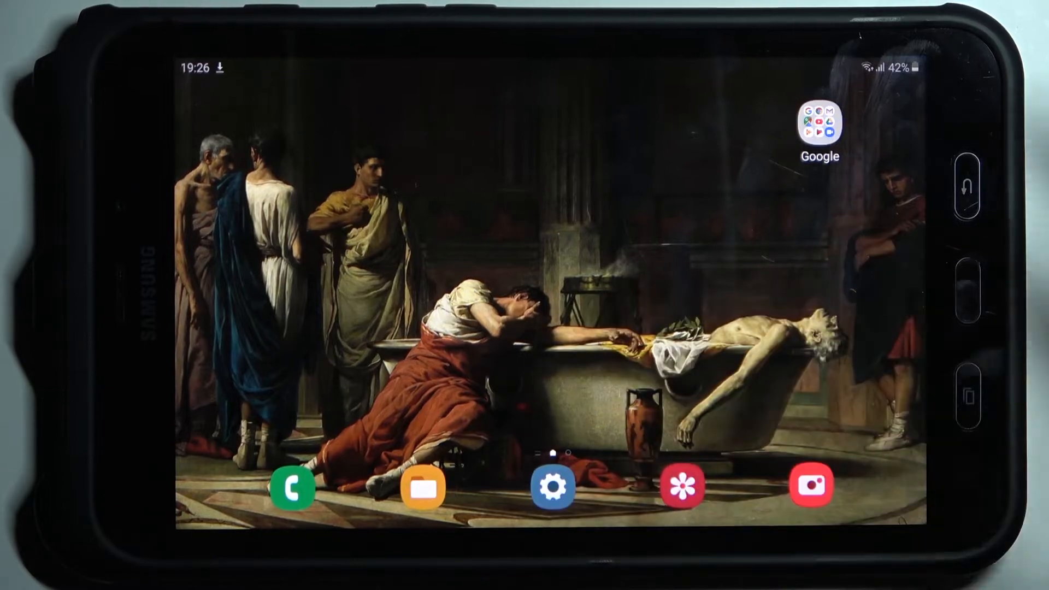
Navigate from Settings through General management to the Date and time page
{"action": "left_click", "coordinate": [553, 486]}
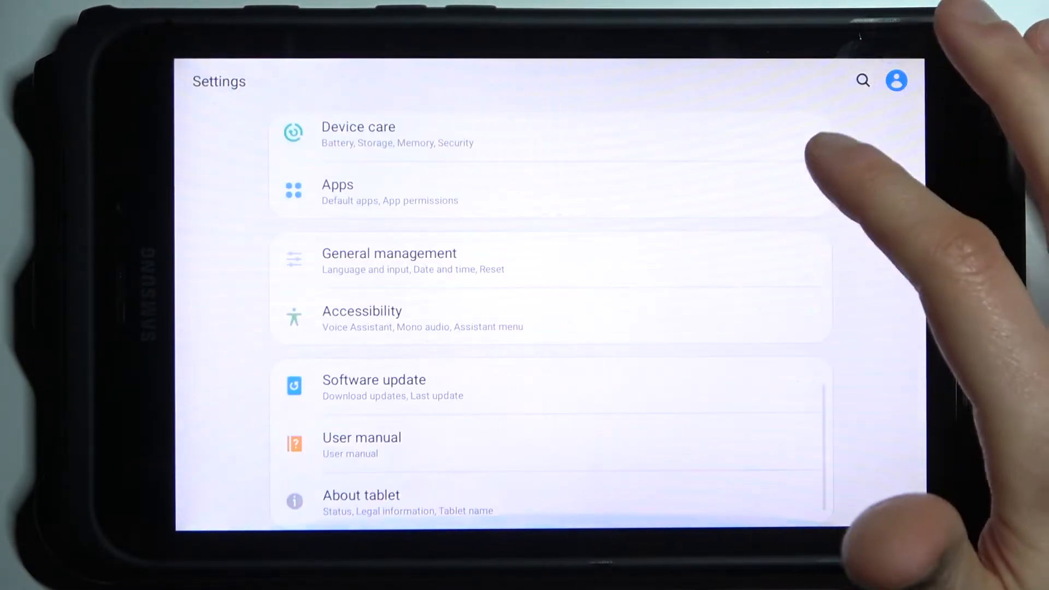
{"action": "left_click", "coordinate": [389, 260]}
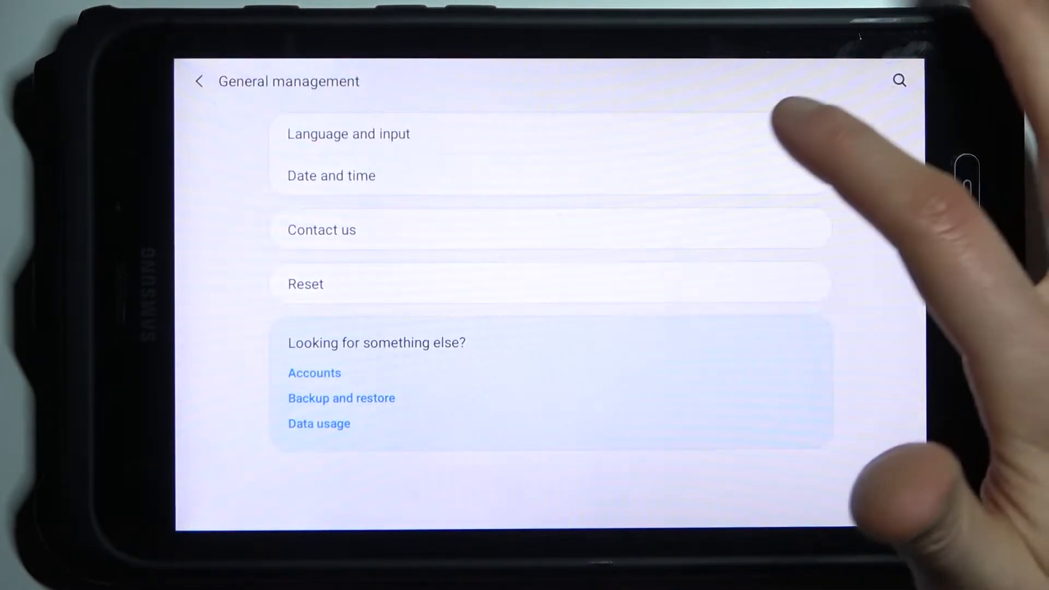
{"action": "left_click", "coordinate": [330, 175]}
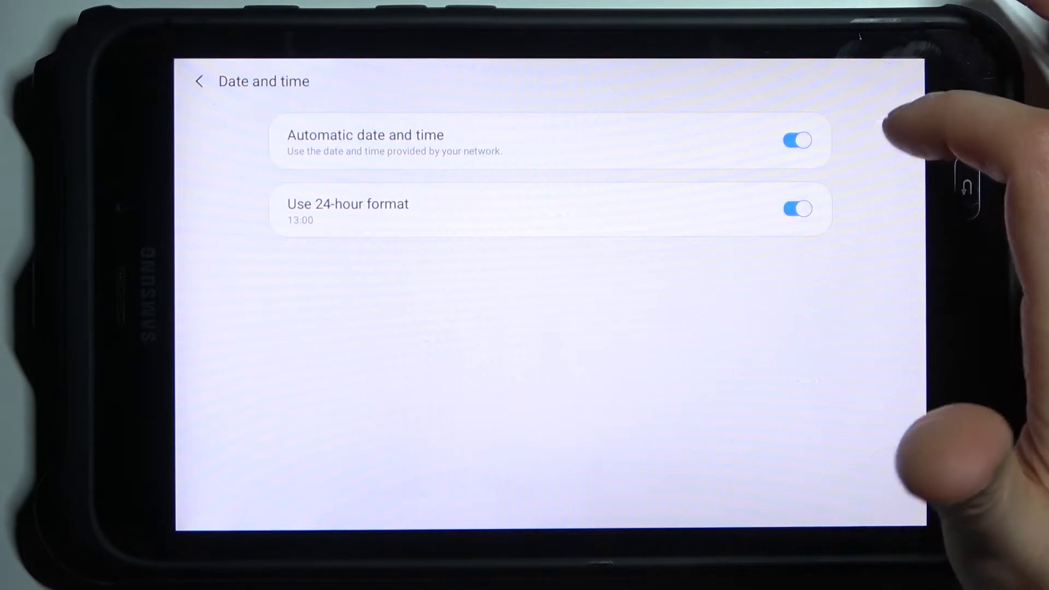
Switch off Automatic date and time to reveal manual time zone, date and time options
{"action": "left_click", "coordinate": [797, 140]}
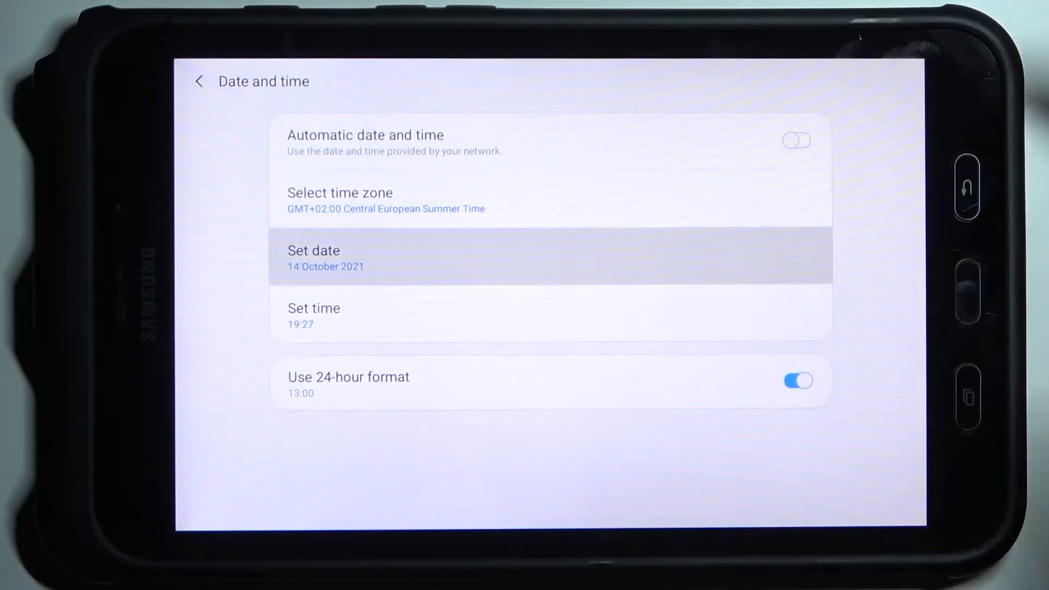
{"action": "left_click", "coordinate": [313, 308]}
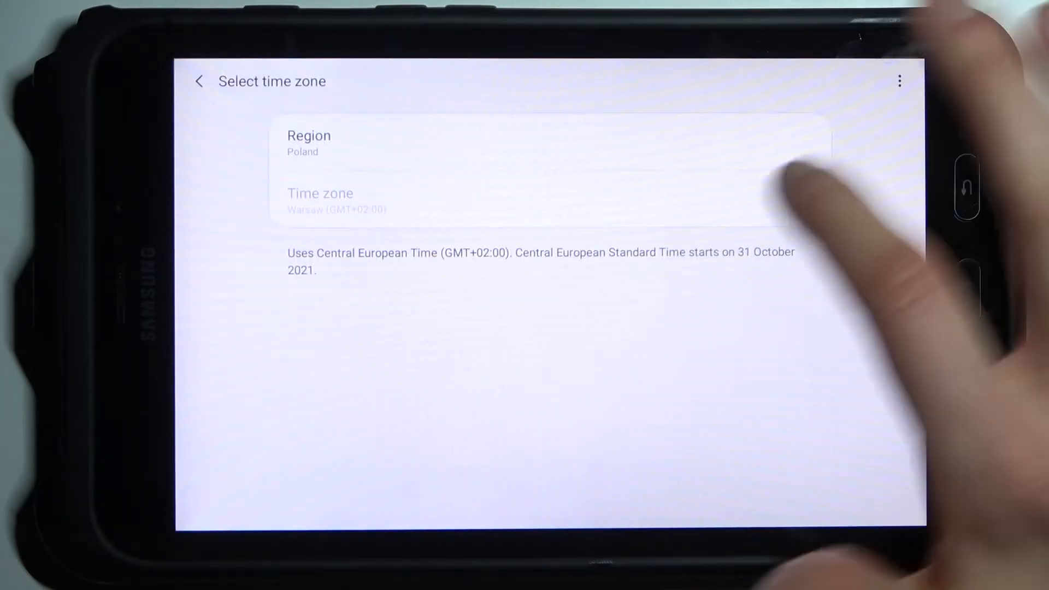
{"action": "left_click", "coordinate": [199, 81]}
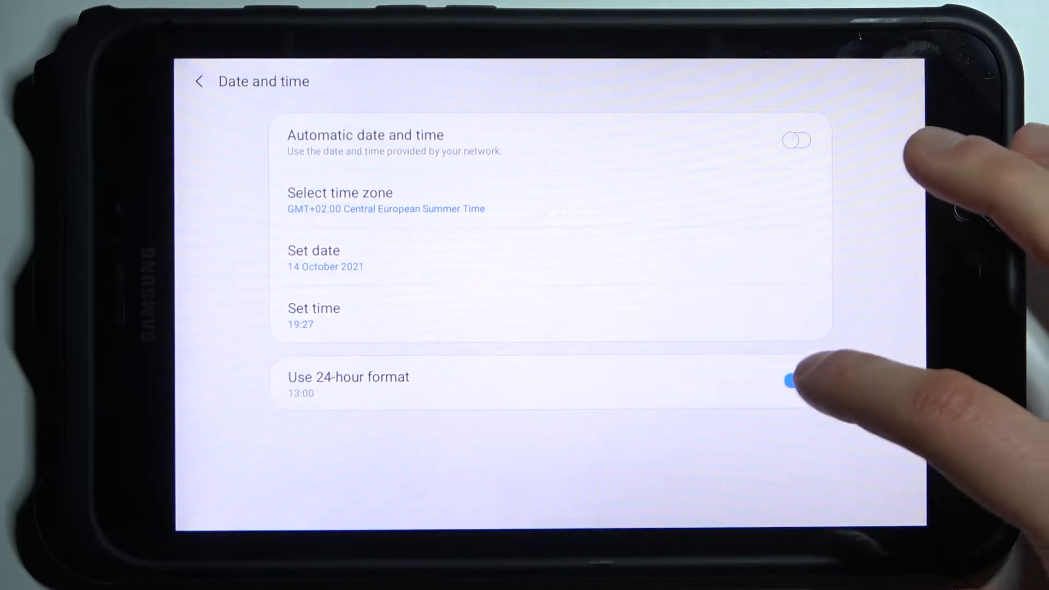
{"action": "left_click", "coordinate": [798, 381]}
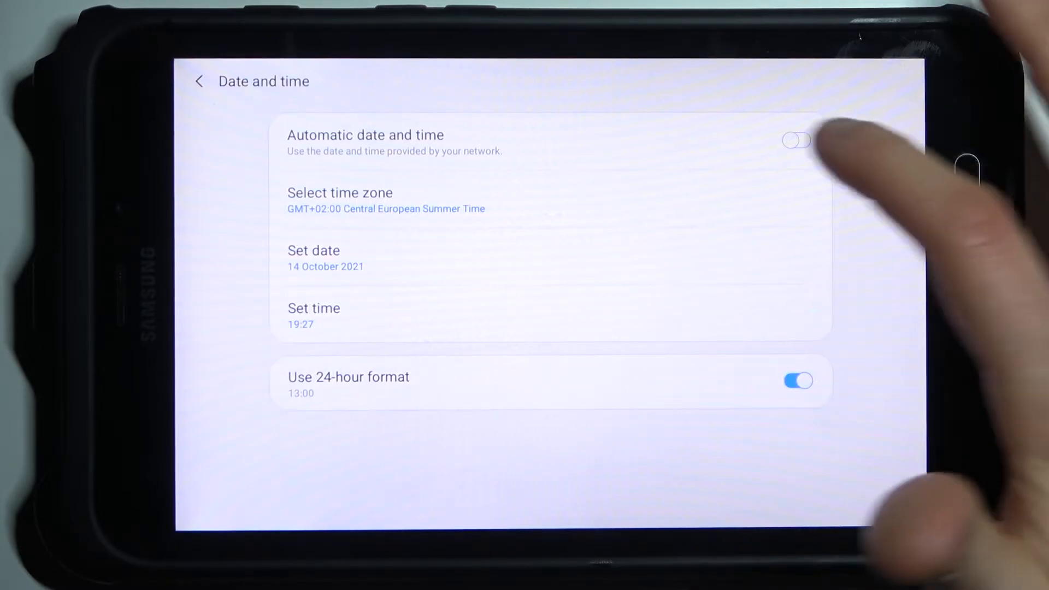